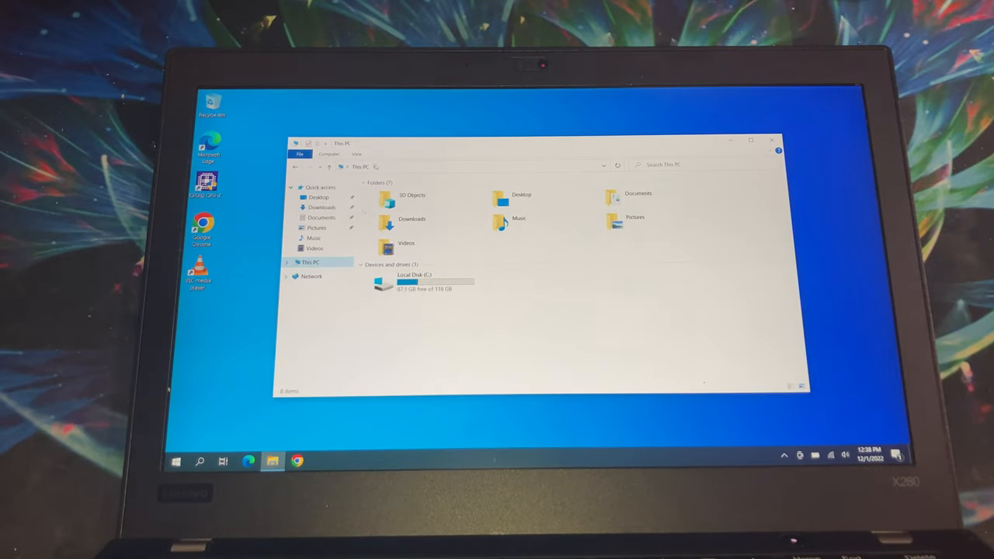
- Search the Start menu for Control Panel and bring it up over the drive overview
click(329, 154)
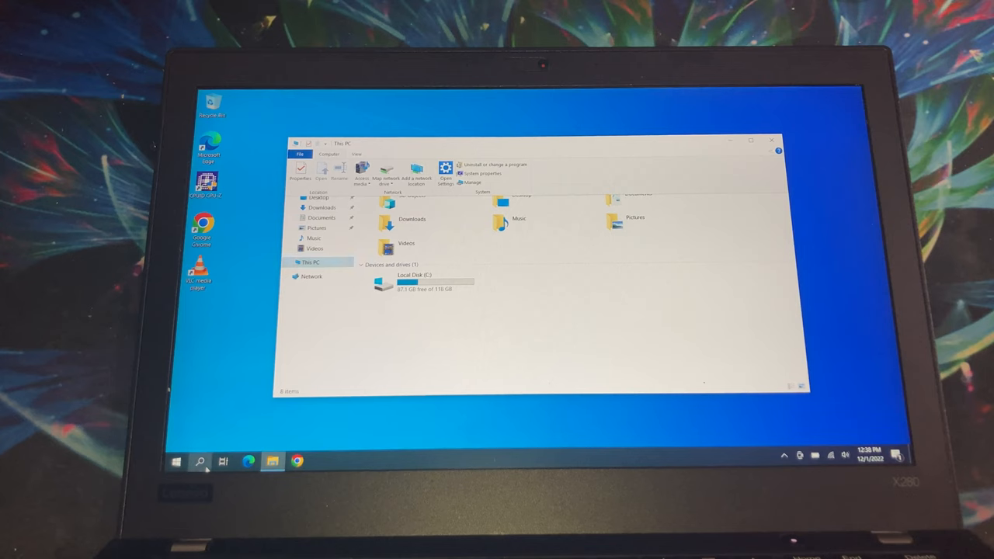
click(200, 462)
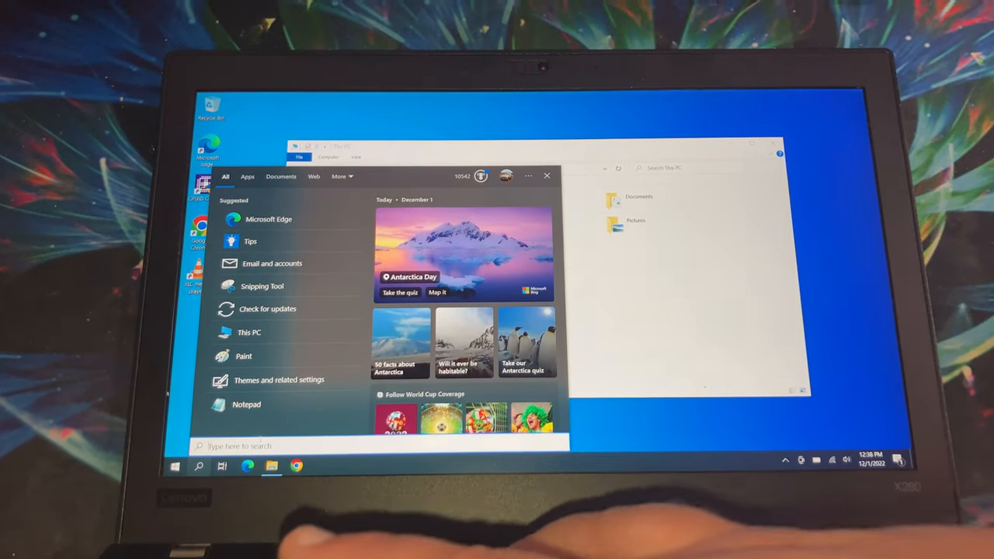
text(Calculator)
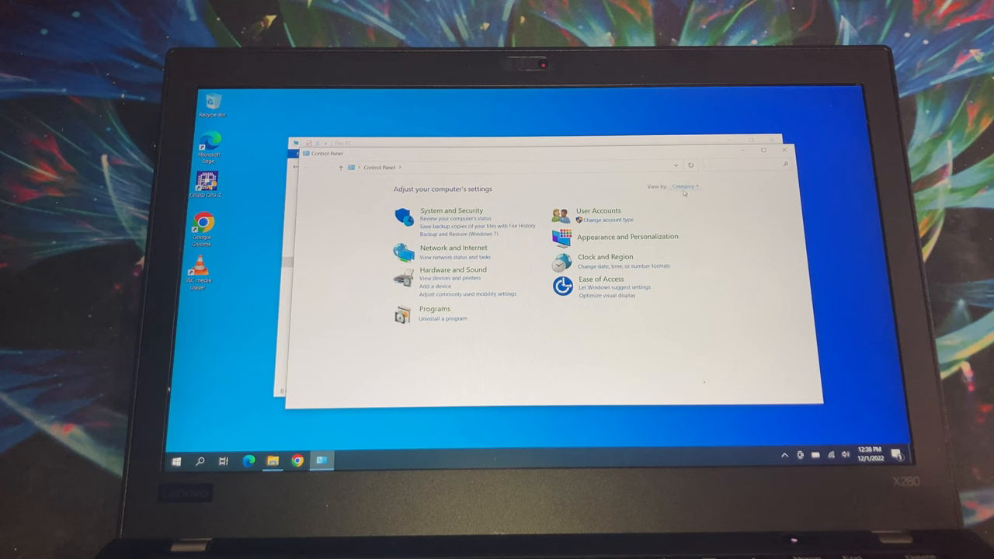
- View settings as icons, enter Administrative Tools and launch Computer Management
click(683, 186)
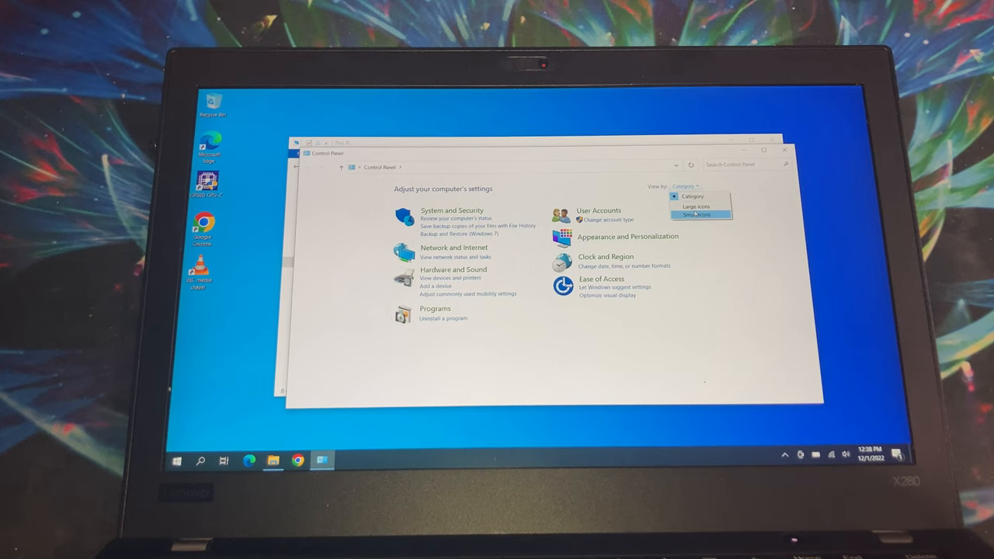
click(695, 205)
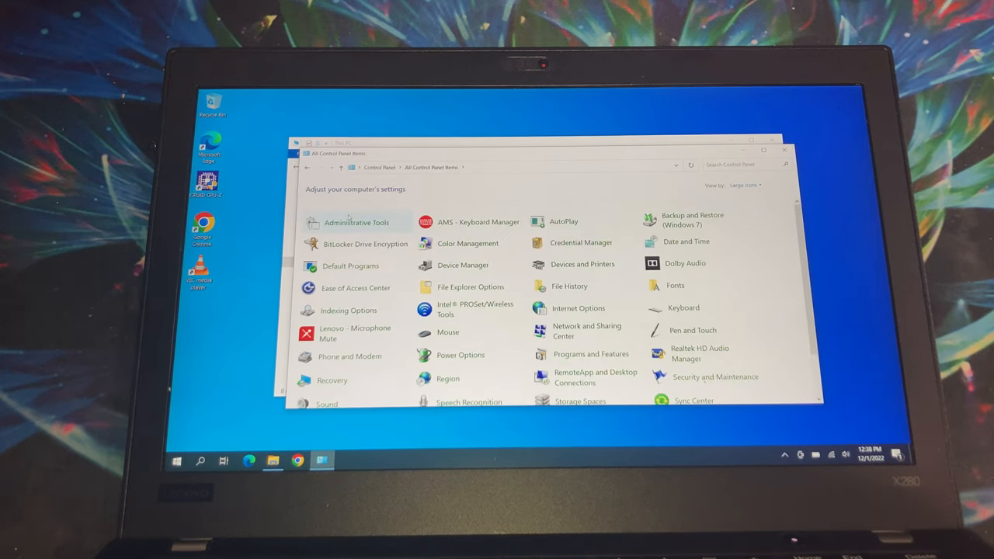
double_click(358, 222)
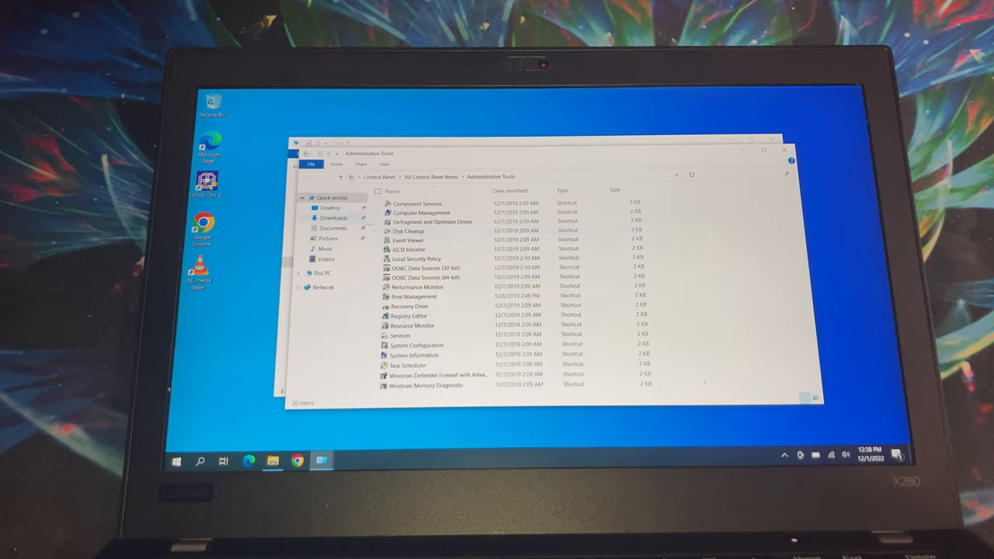
click(422, 211)
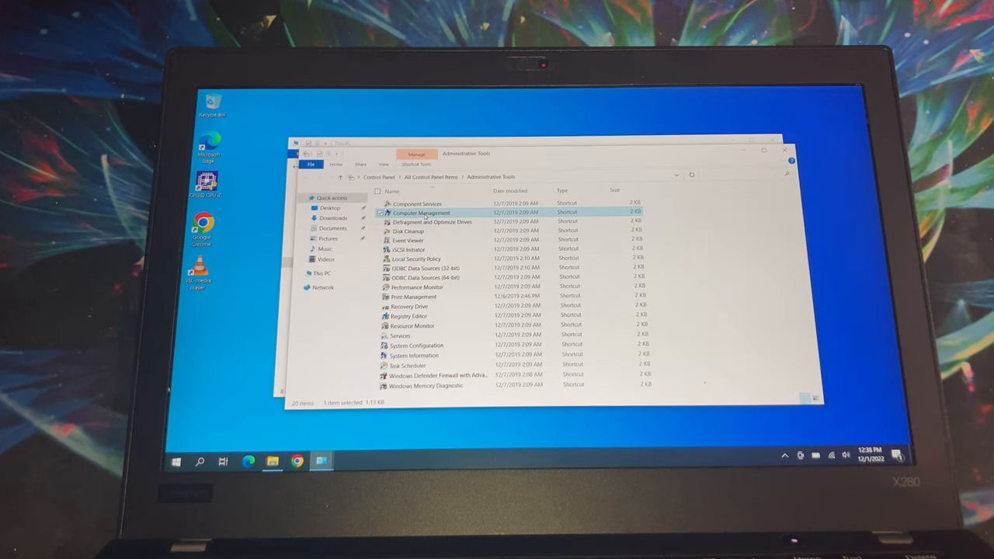
double_click(422, 211)
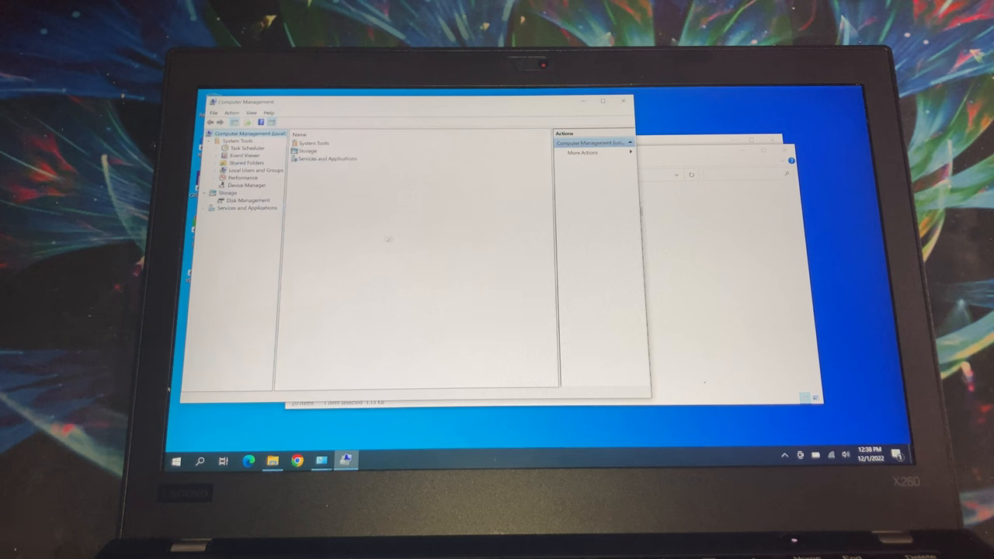
- Select Disk Management under Storage, which hangs connecting to the Virtual Disk Service
click(248, 199)
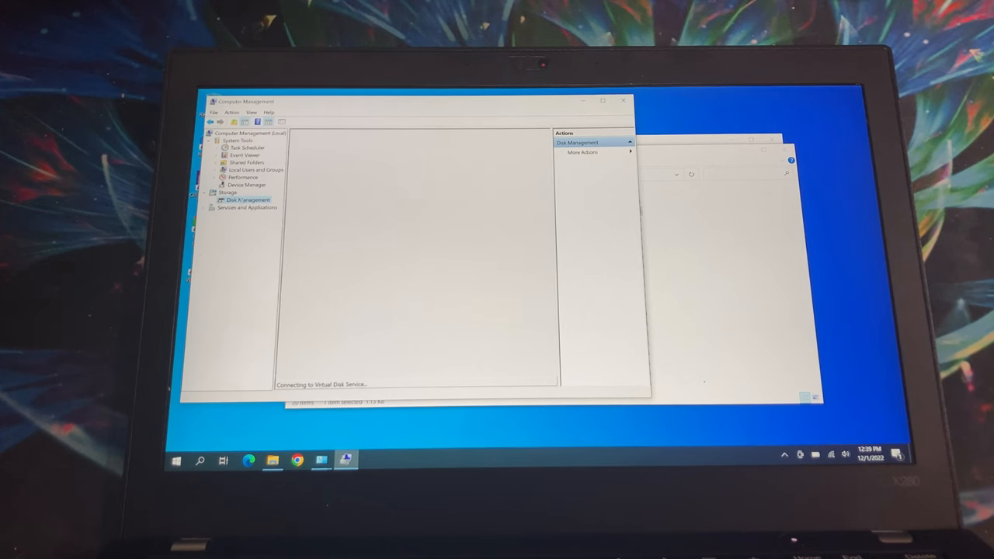
- Inspect Device Manager's Disk drives showing a single drive, then check Services and Applications and Disk Management again
click(246, 184)
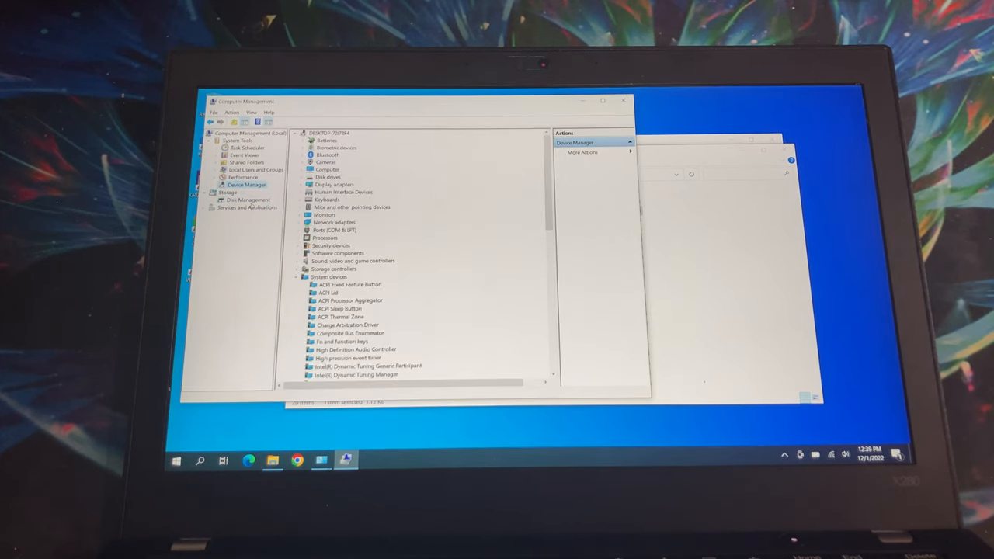
click(249, 199)
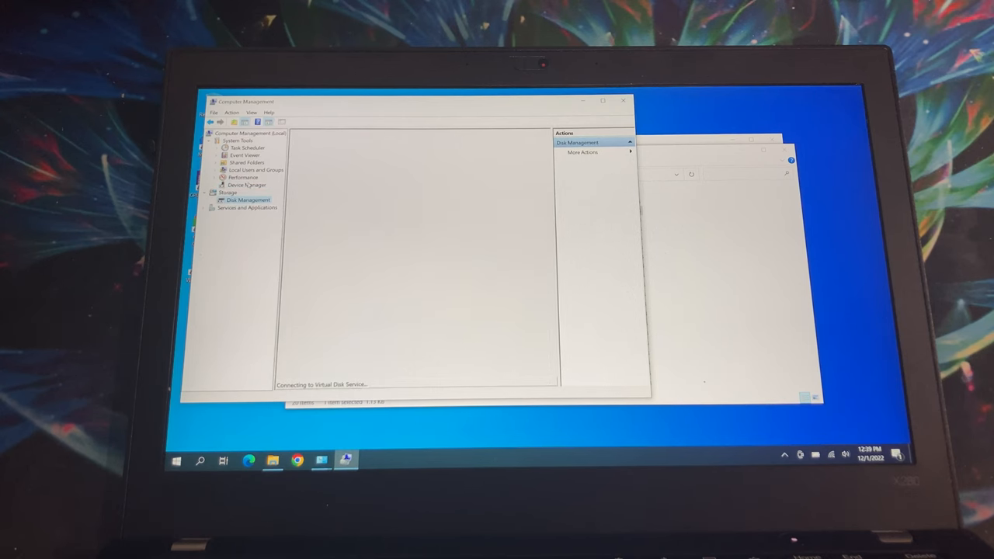
click(247, 184)
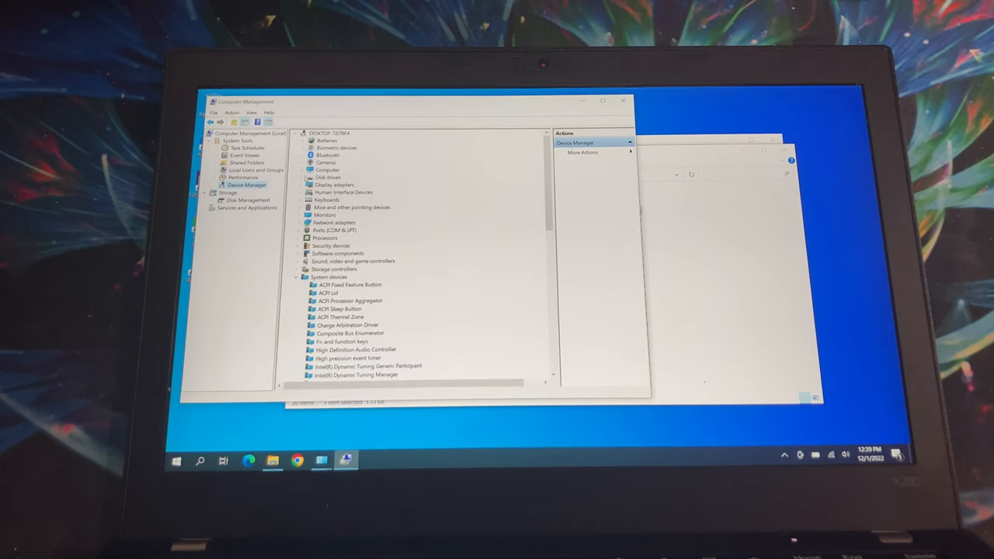
click(303, 177)
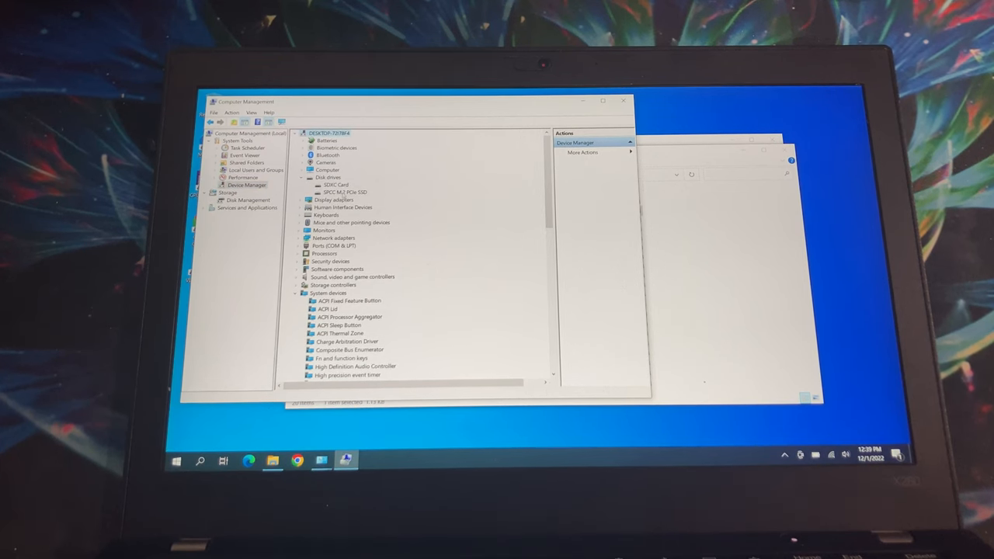
click(334, 184)
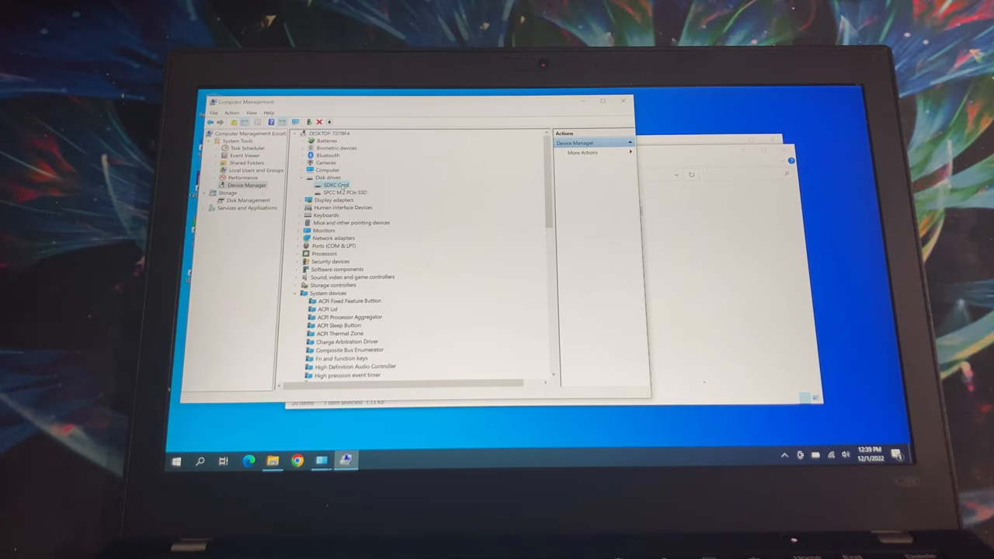
click(247, 208)
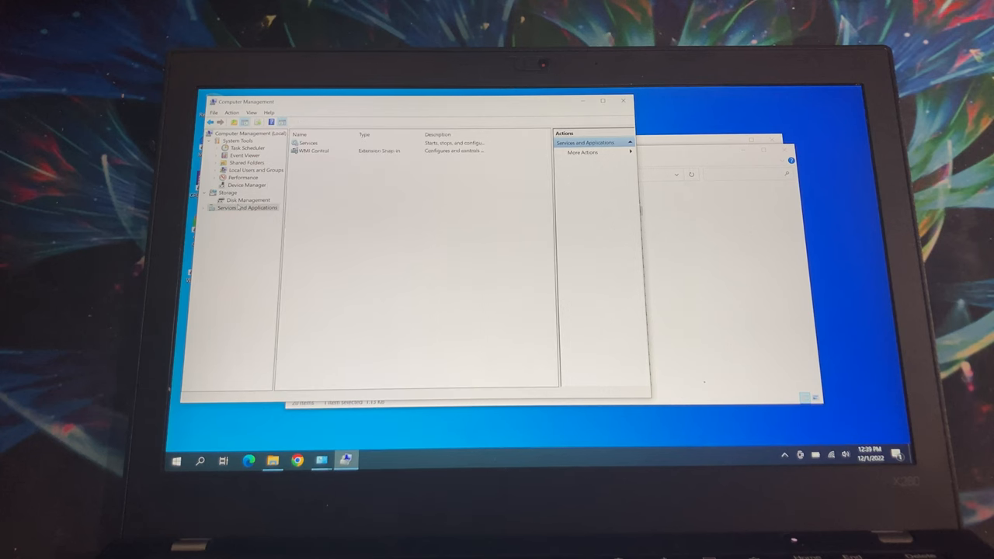
click(249, 199)
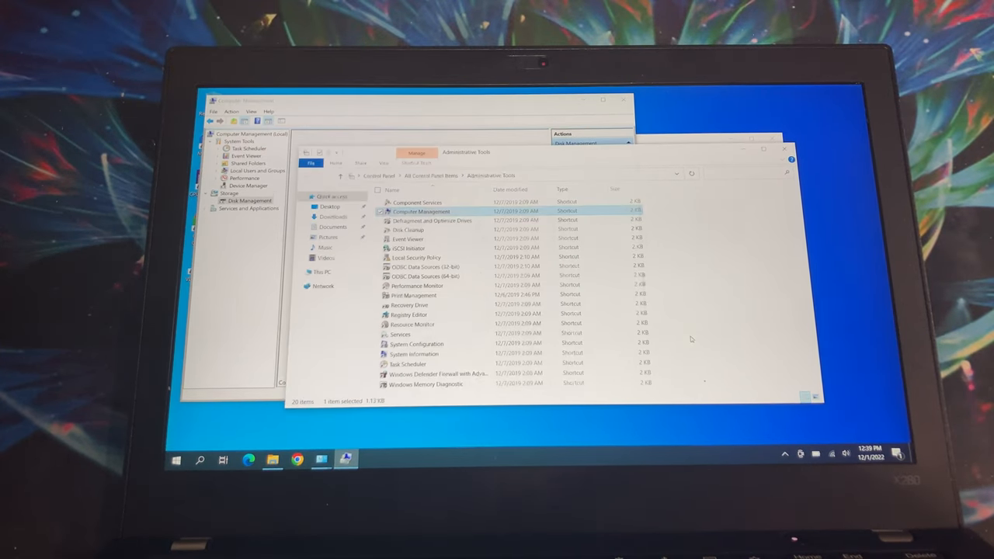
- Check This PC listing only Local Disk C: and the SDXC (D:) slot, then return to Disk Management
click(322, 272)
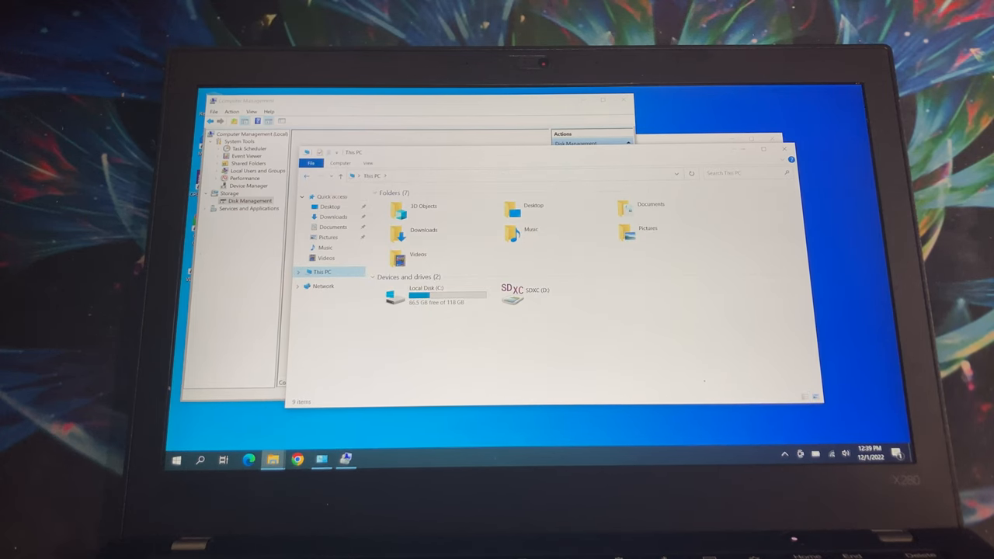
click(516, 295)
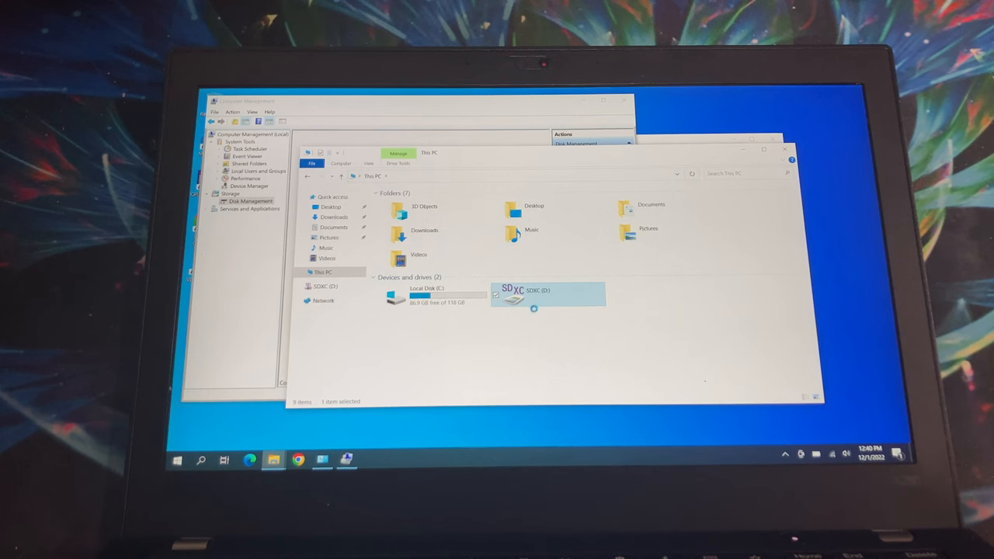
click(252, 200)
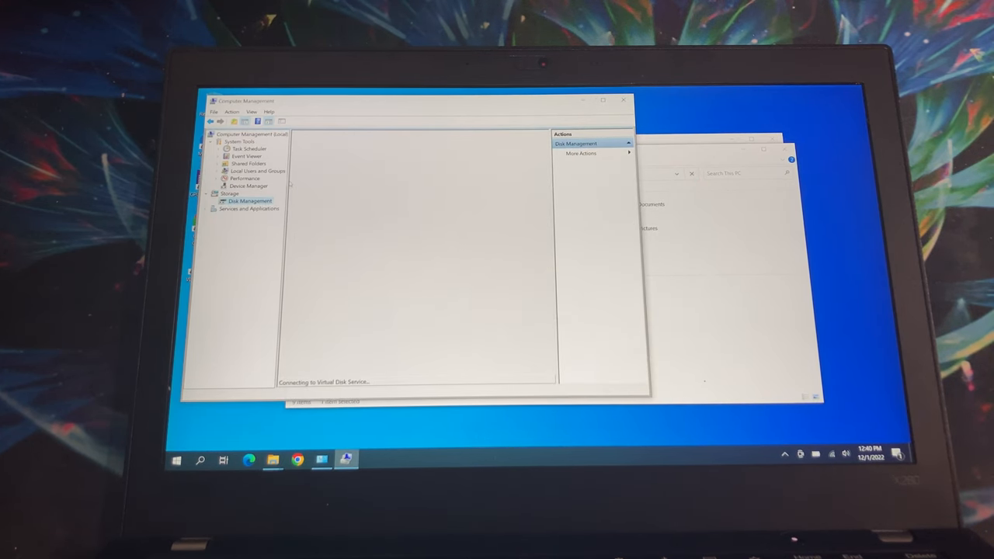